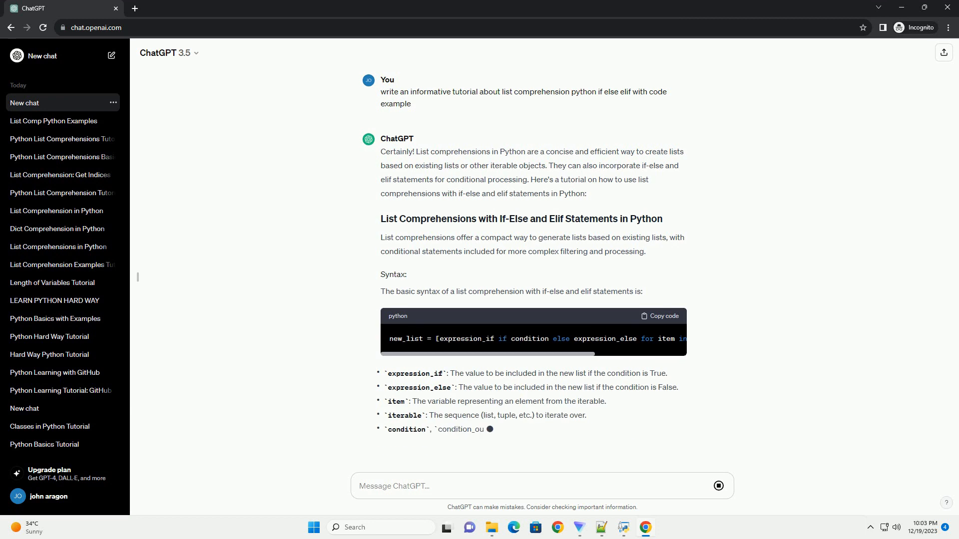
pyautogui.scroll(-3)
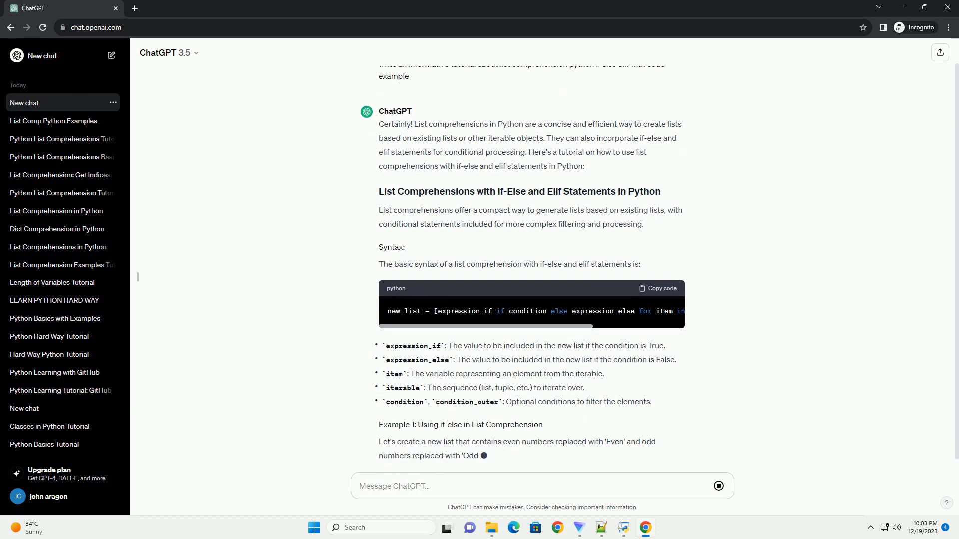
pyautogui.scroll(-3)
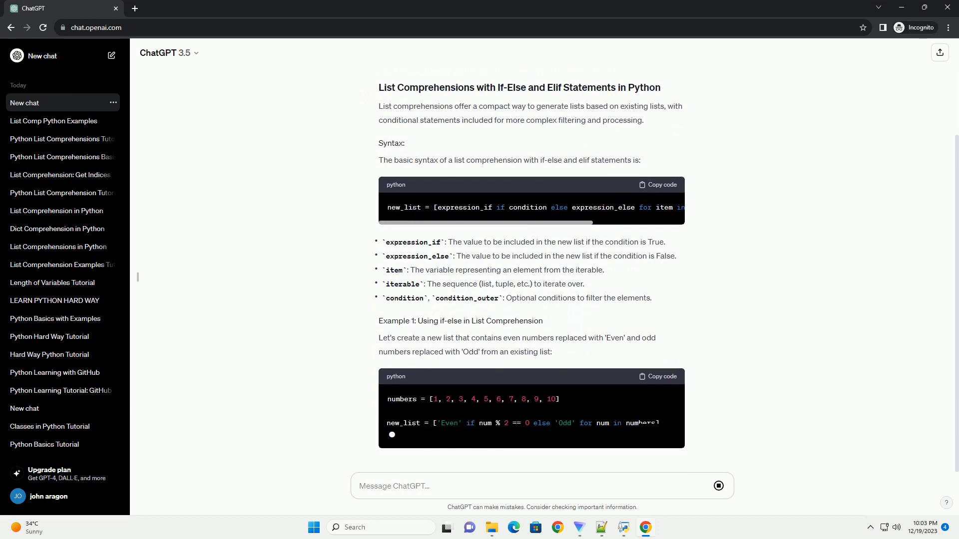
pyautogui.scroll(-3)
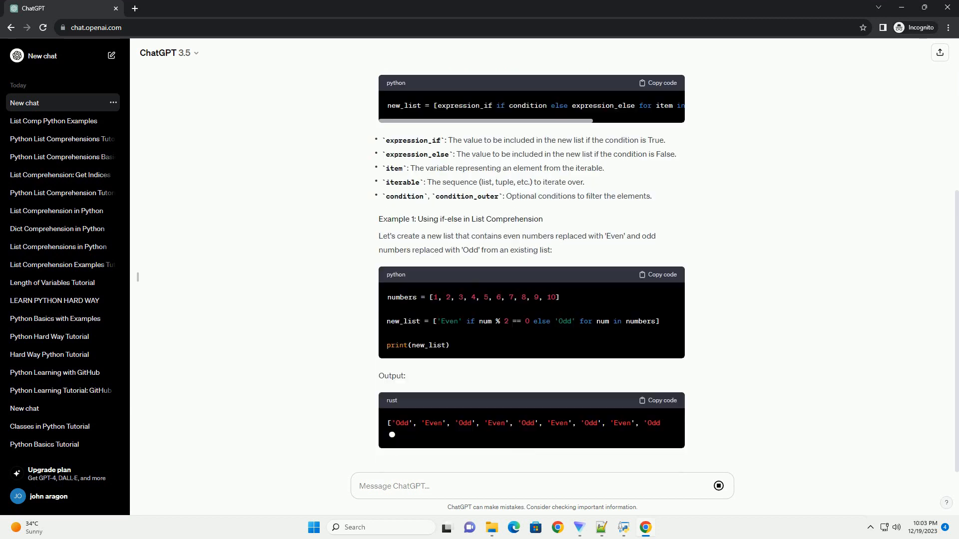
pyautogui.scroll(-3)
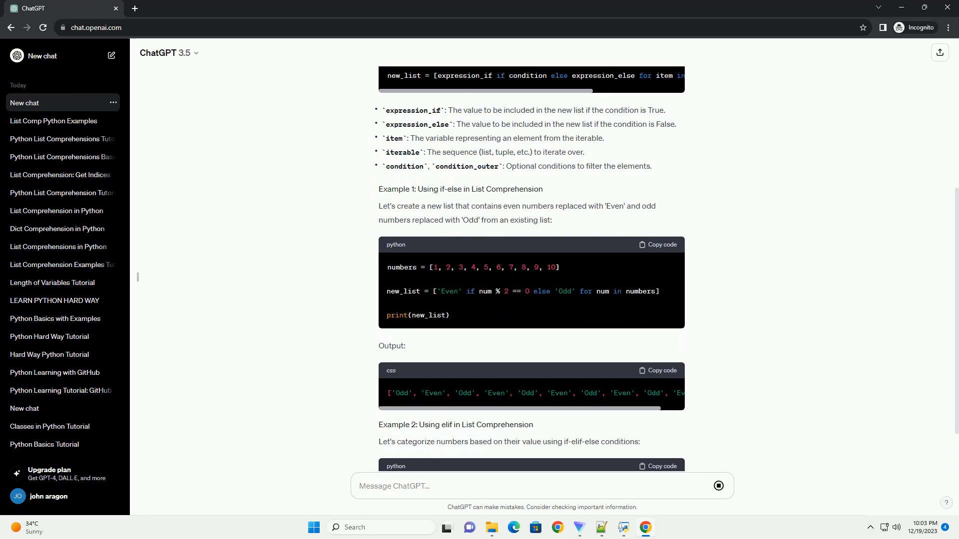
pyautogui.scroll(-3)
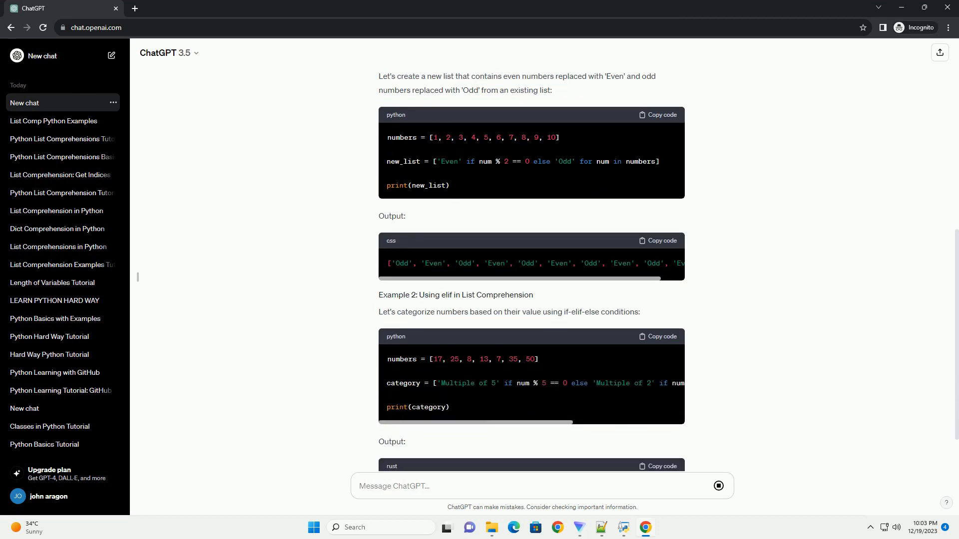
pyautogui.scroll(-3)
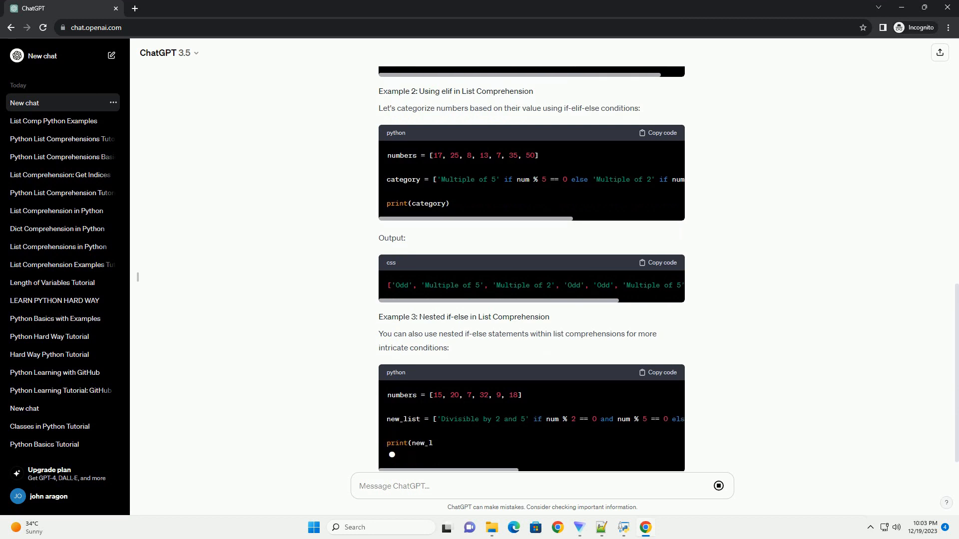
pyautogui.scroll(-3)
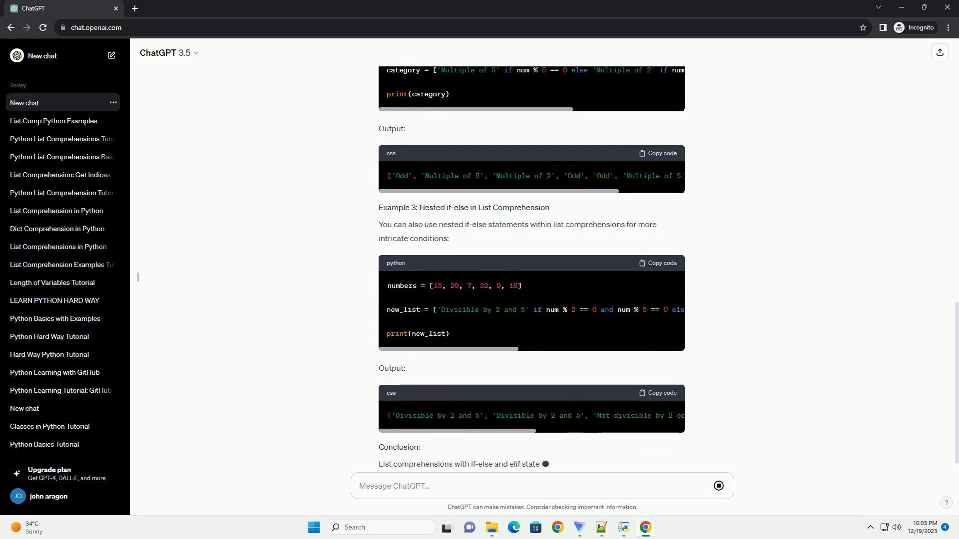
pyautogui.scroll(-3)
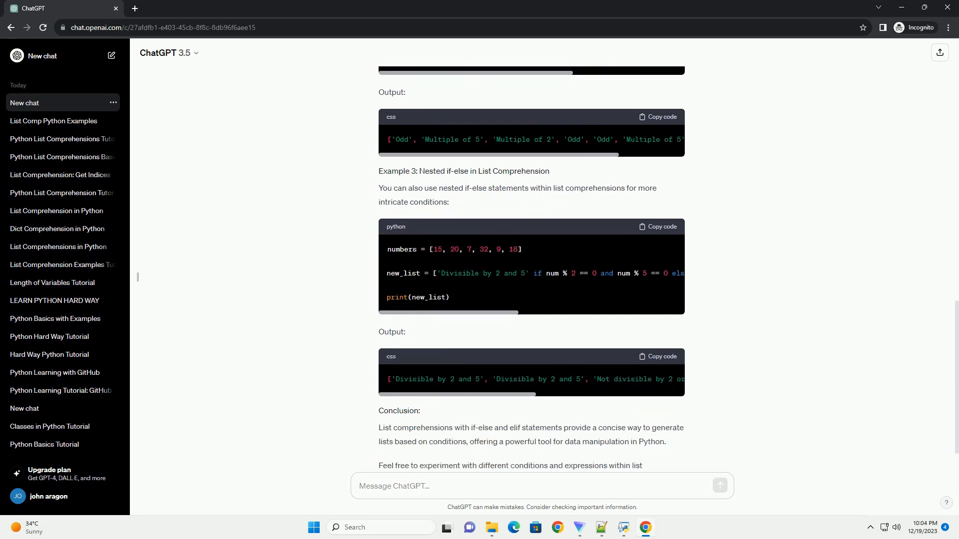